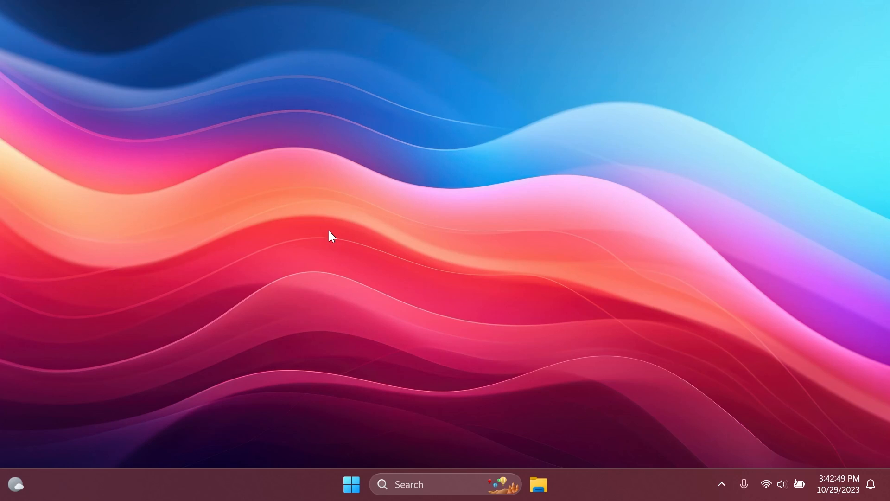
# Open Settings to the About page showing Windows 11 Pro 23H2, OS build 22631.2506.
pyautogui.click(445, 483)
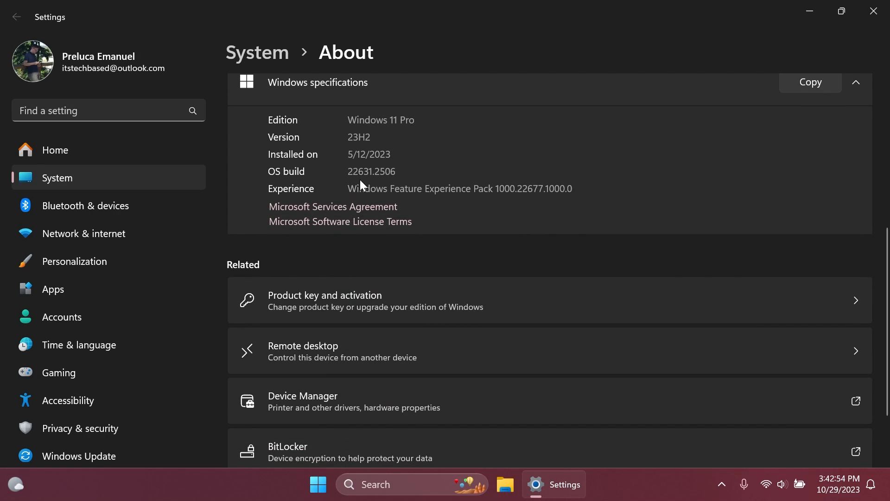
pyautogui.moveTo(828, 40)
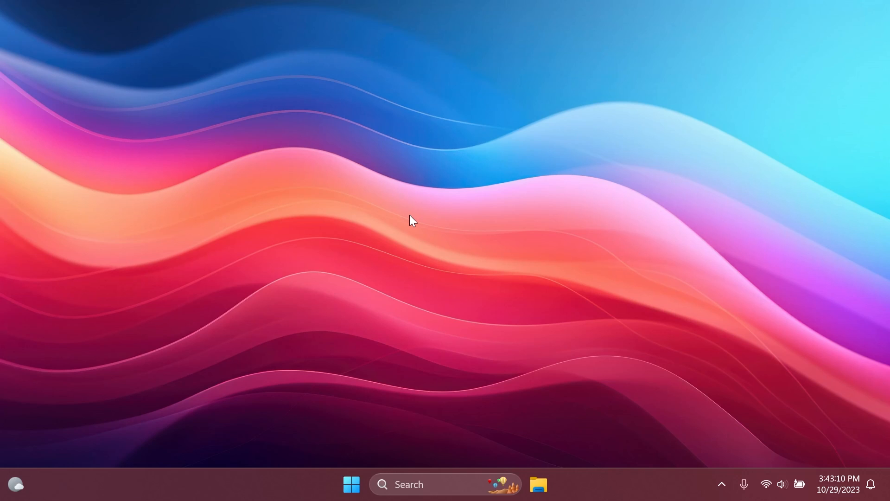
pyautogui.moveTo(397, 279)
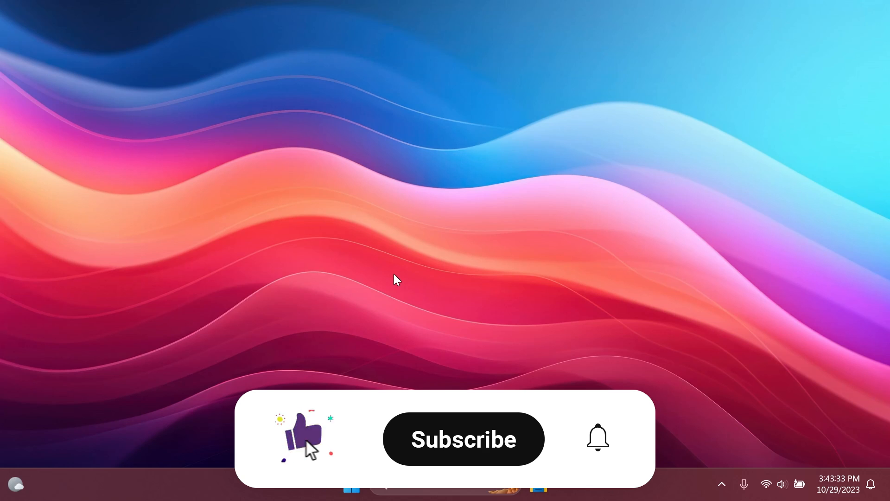
pyautogui.click(462, 438)
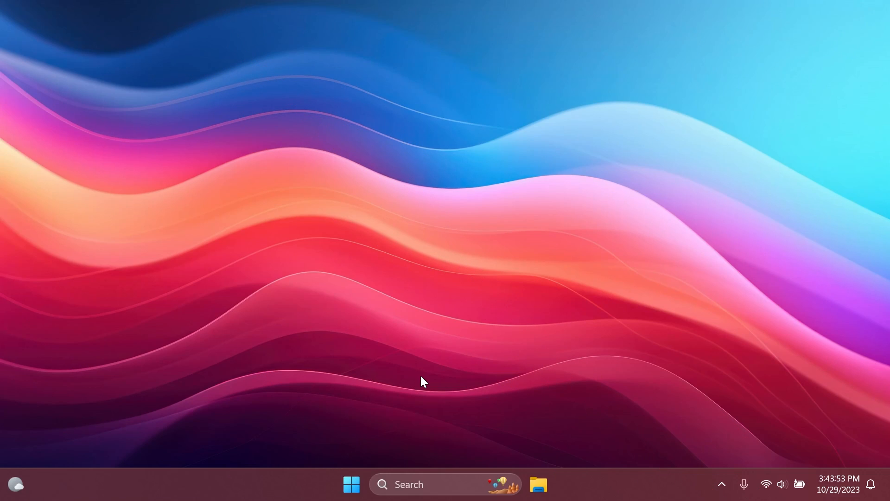
# Open Start's All apps list and scroll through it to show System-labelled apps.
pyautogui.click(351, 484)
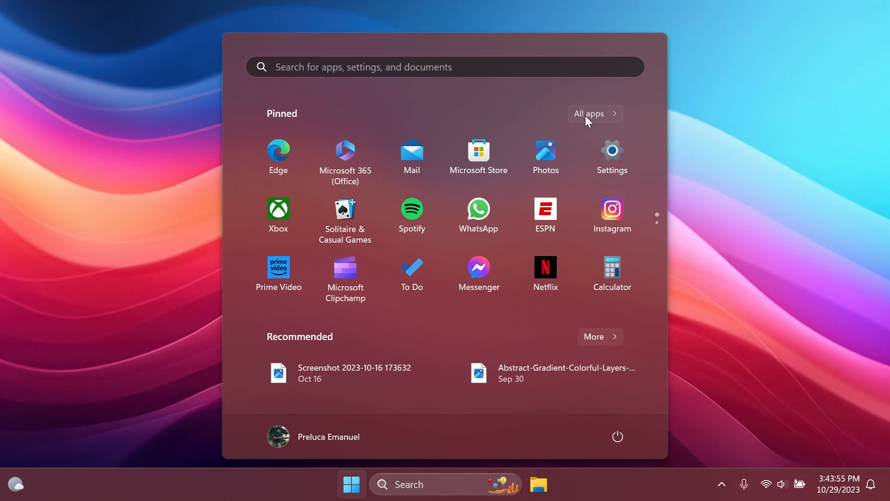
pyautogui.click(588, 114)
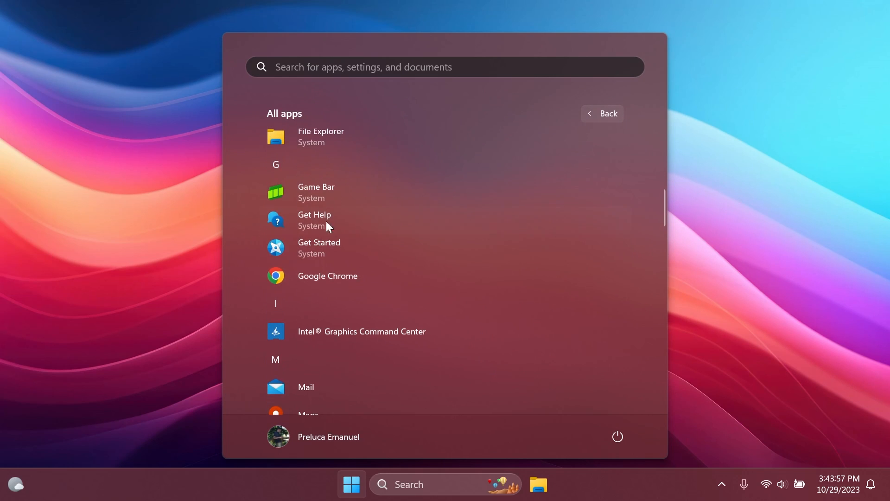
pyautogui.moveTo(364, 203)
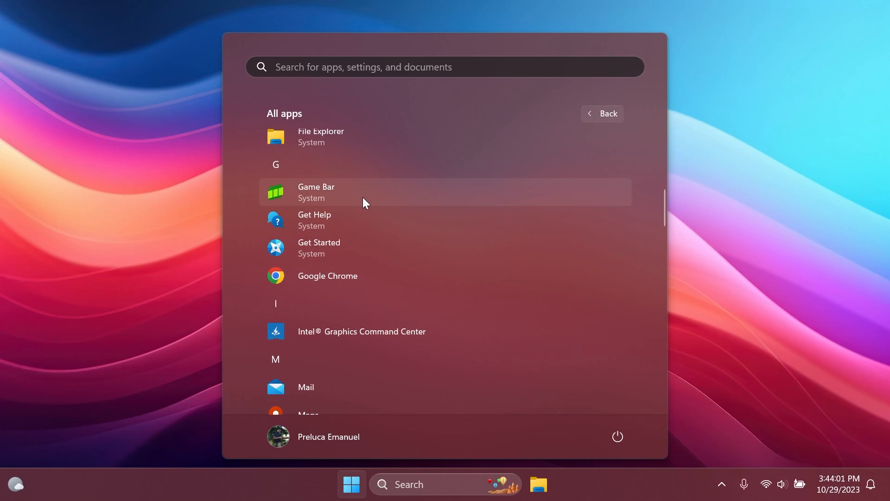
pyautogui.scroll(-3)
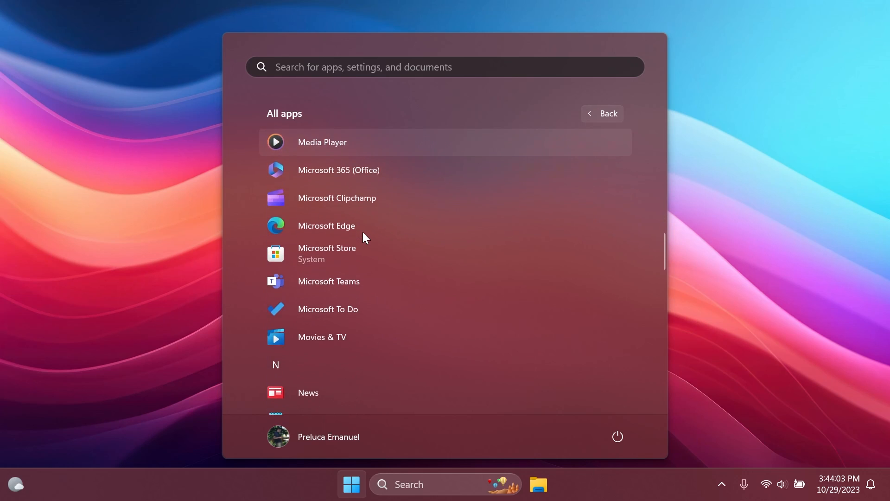
pyautogui.scroll(3)
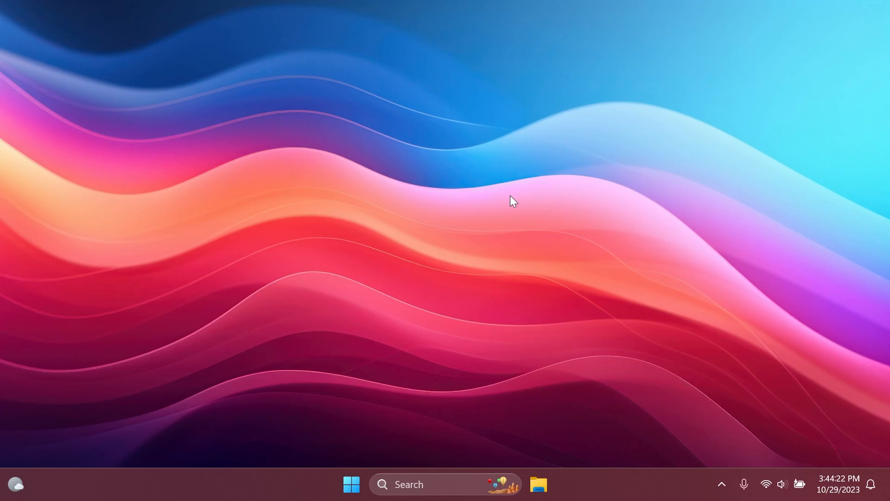
pyautogui.moveTo(423, 245)
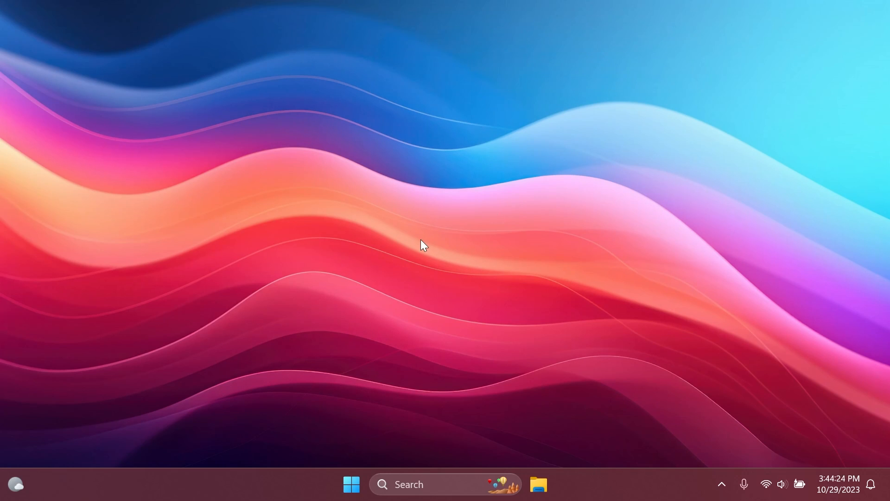
pyautogui.moveTo(400, 243)
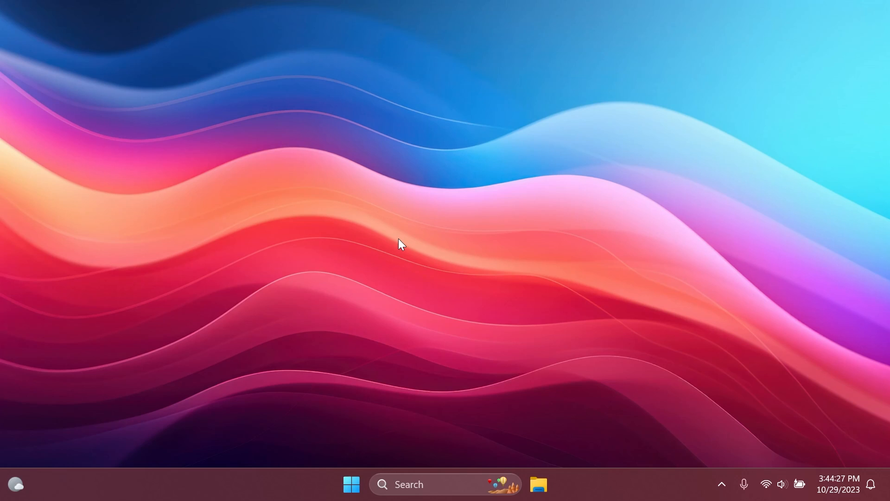
pyautogui.write('disk Cleanup')
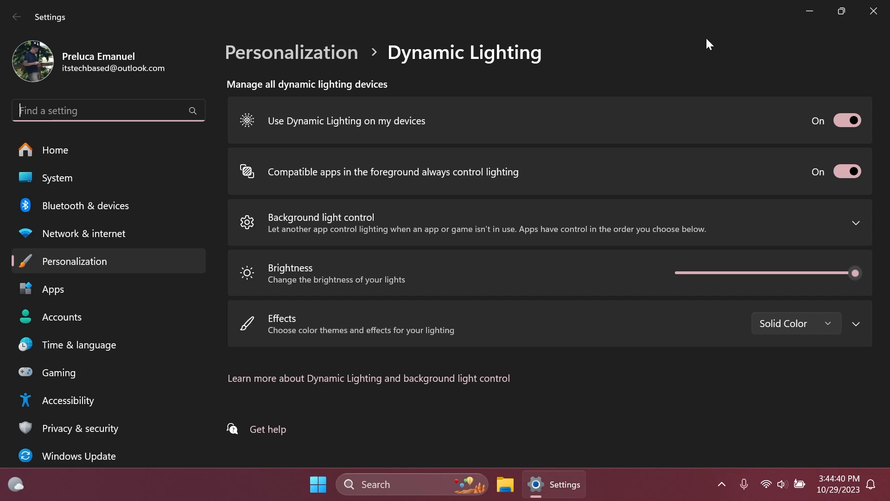
# Close Settings after viewing Dynamic Lighting, returning to the empty desktop.
pyautogui.click(873, 10)
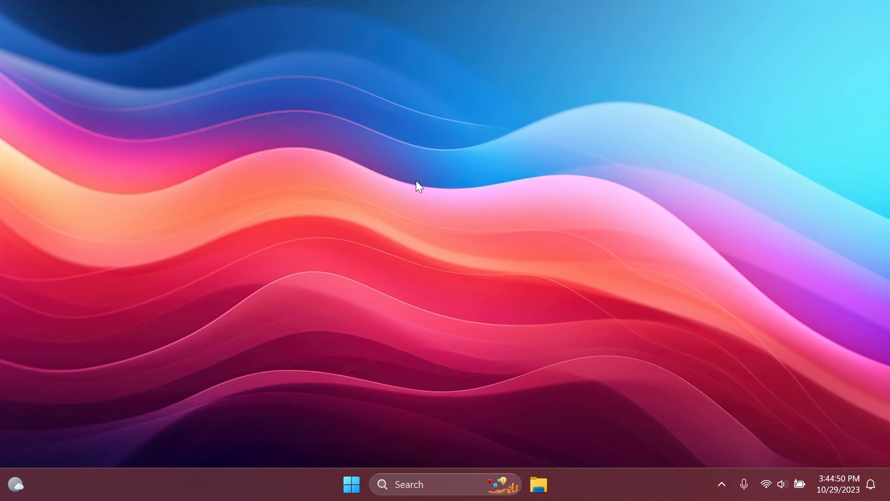
pyautogui.moveTo(401, 207)
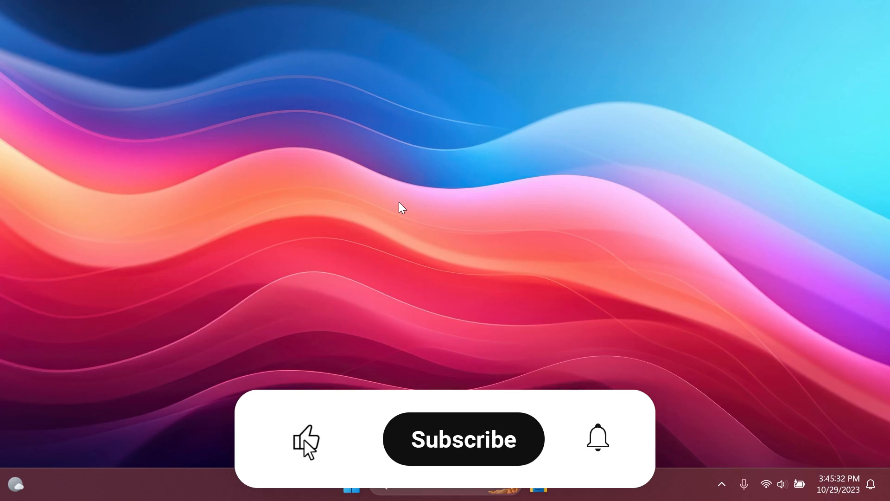
pyautogui.click(464, 438)
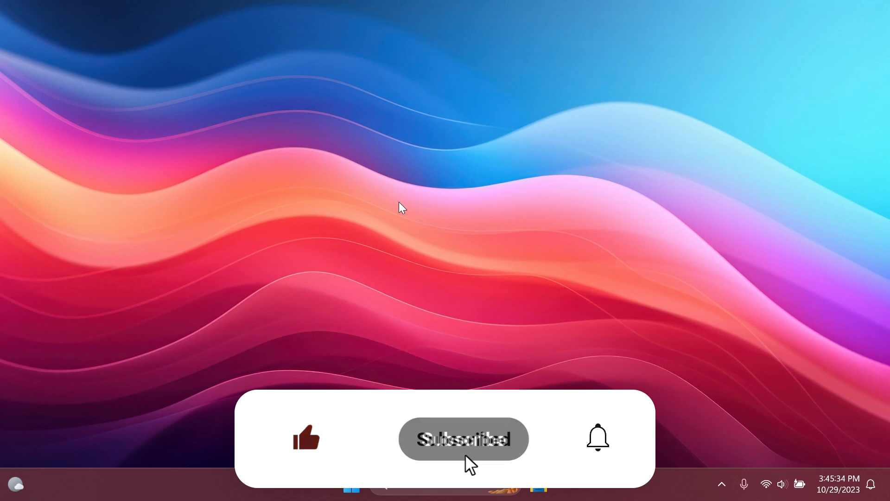